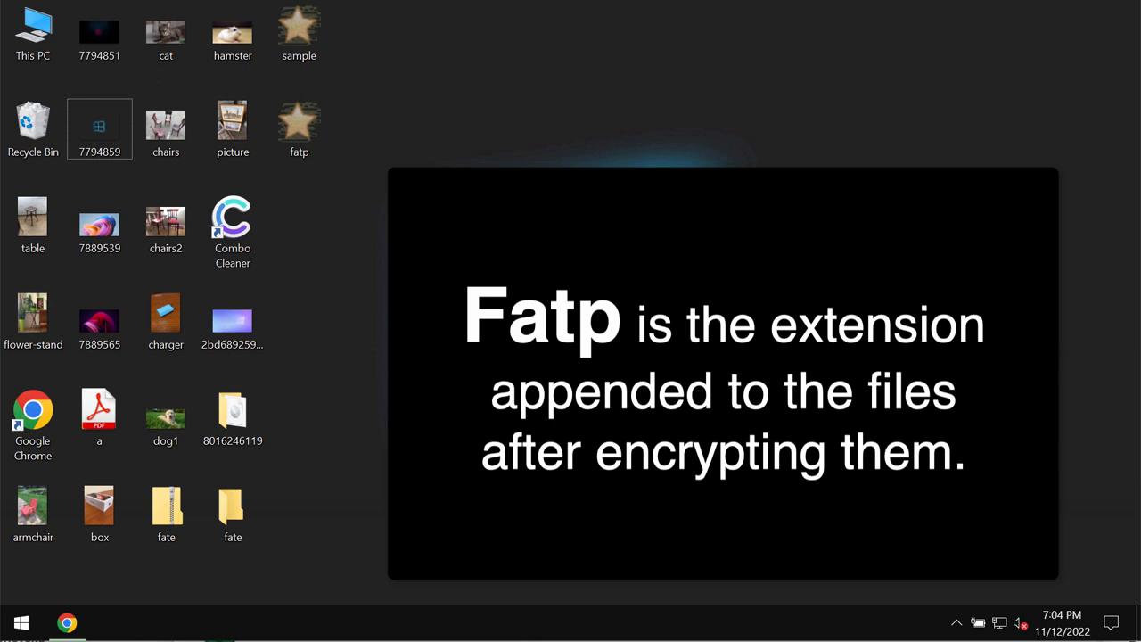
Step: View the cat picture from the desktop and check the other desktop files before restarting
left_click(232, 223)
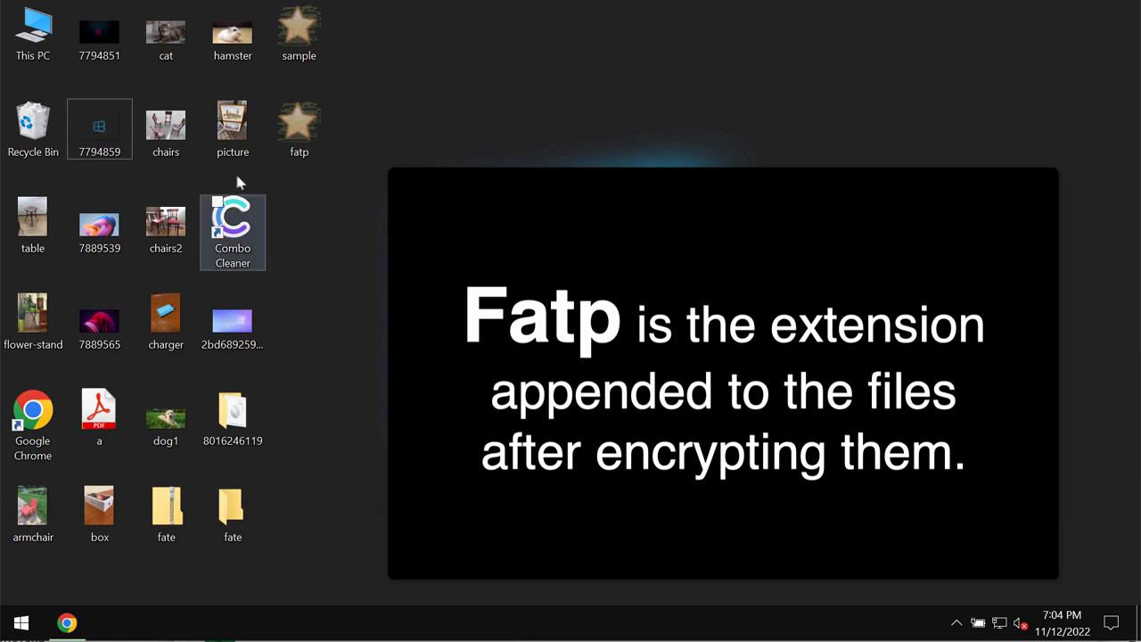
double_click(164, 121)
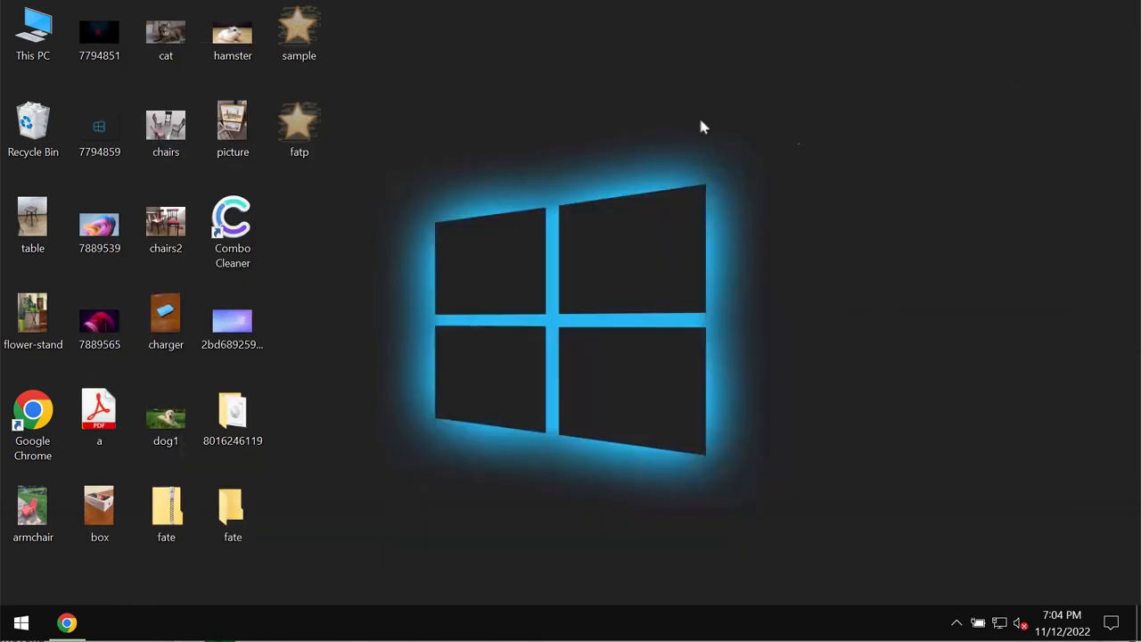
double_click(164, 32)
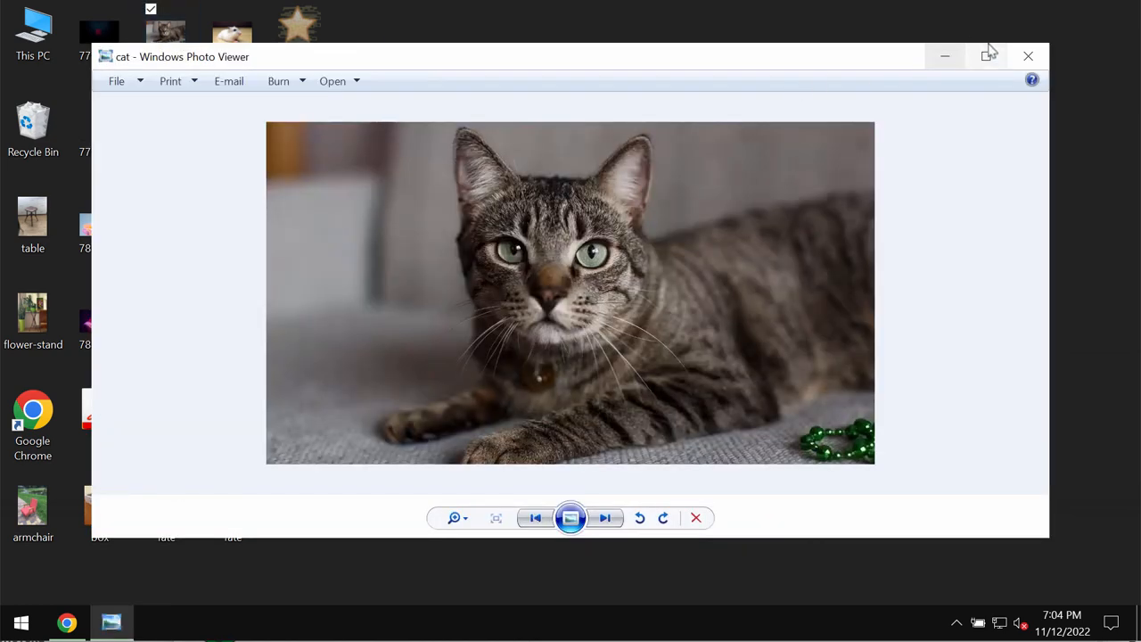
left_click(1027, 55)
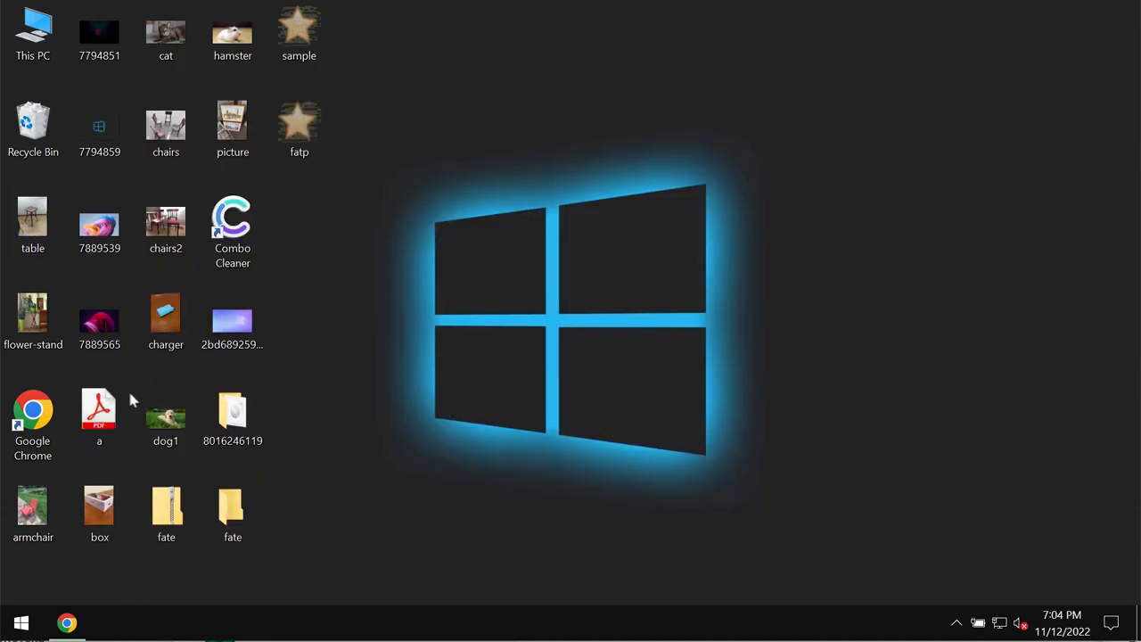
left_click(32, 508)
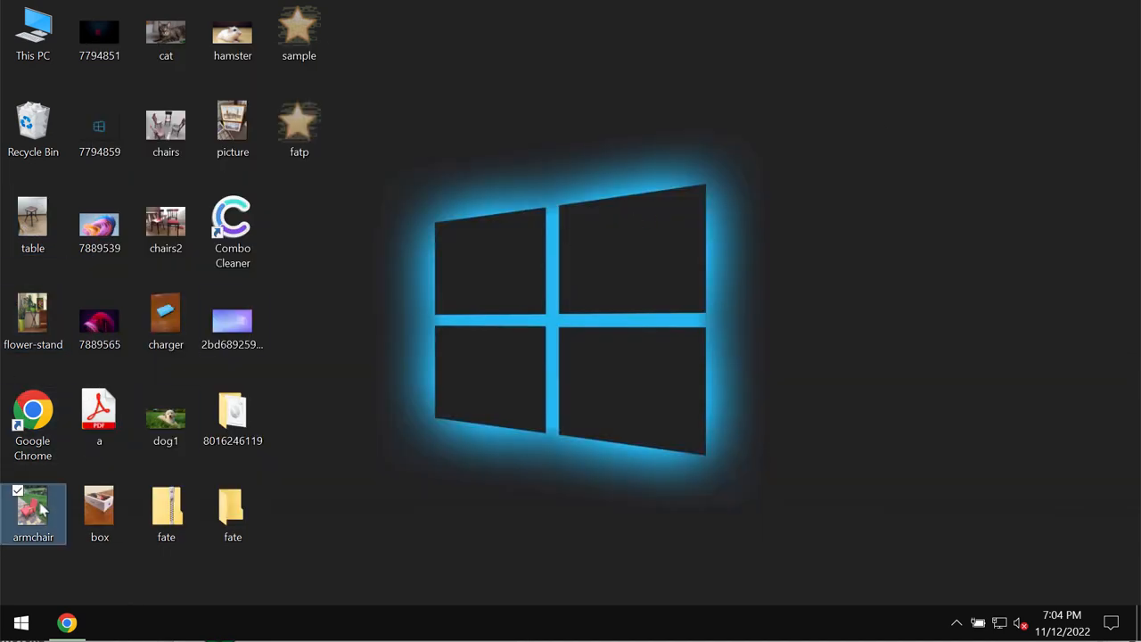
double_click(32, 508)
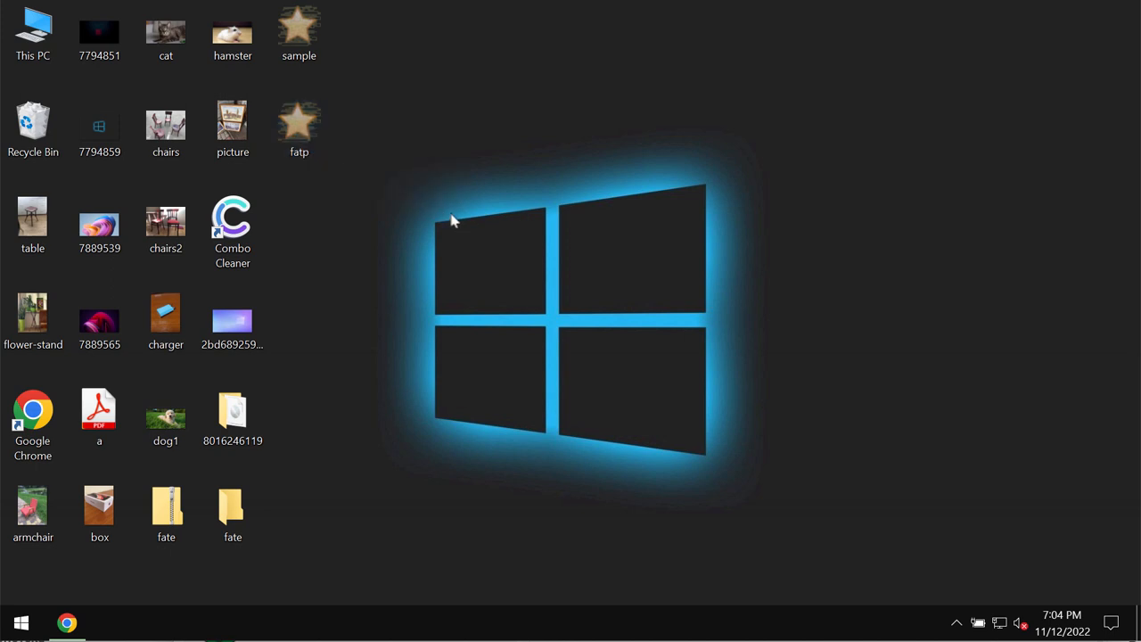
Step: Restart the computer from the Start button's shut down or sign out options
left_click(232, 232)
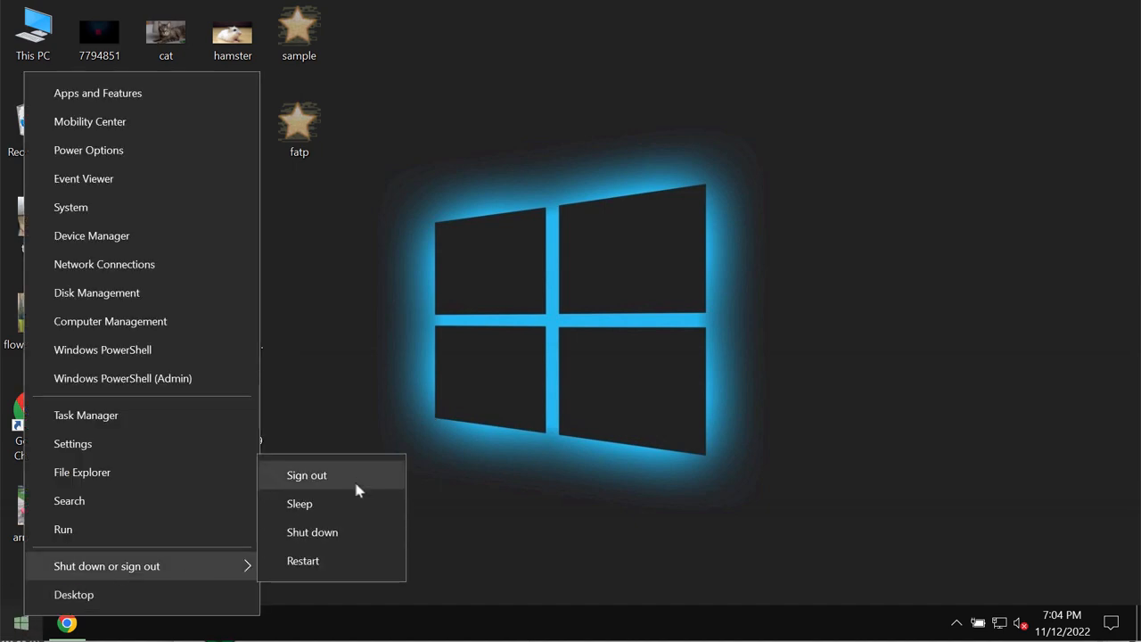
left_click(306, 474)
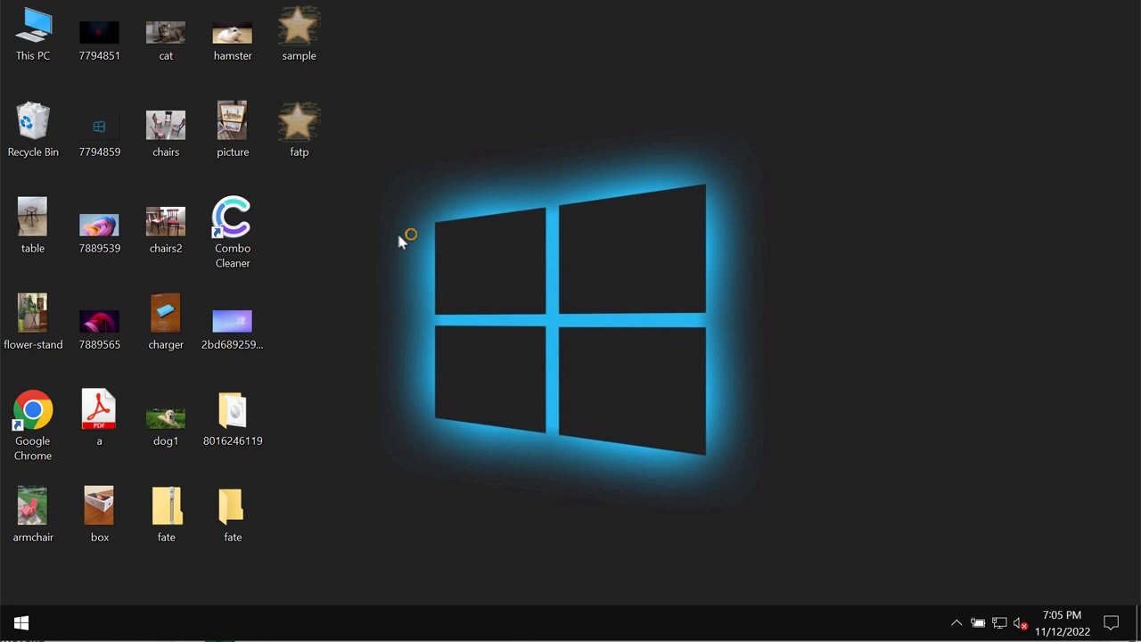
mouse_move(401, 240)
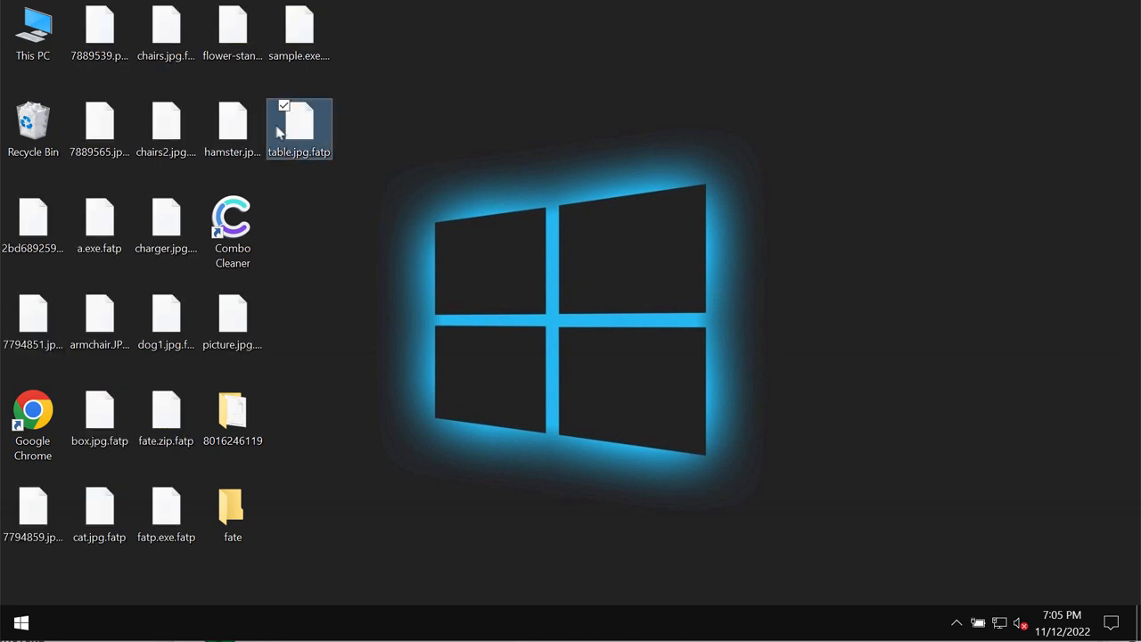
left_click(232, 125)
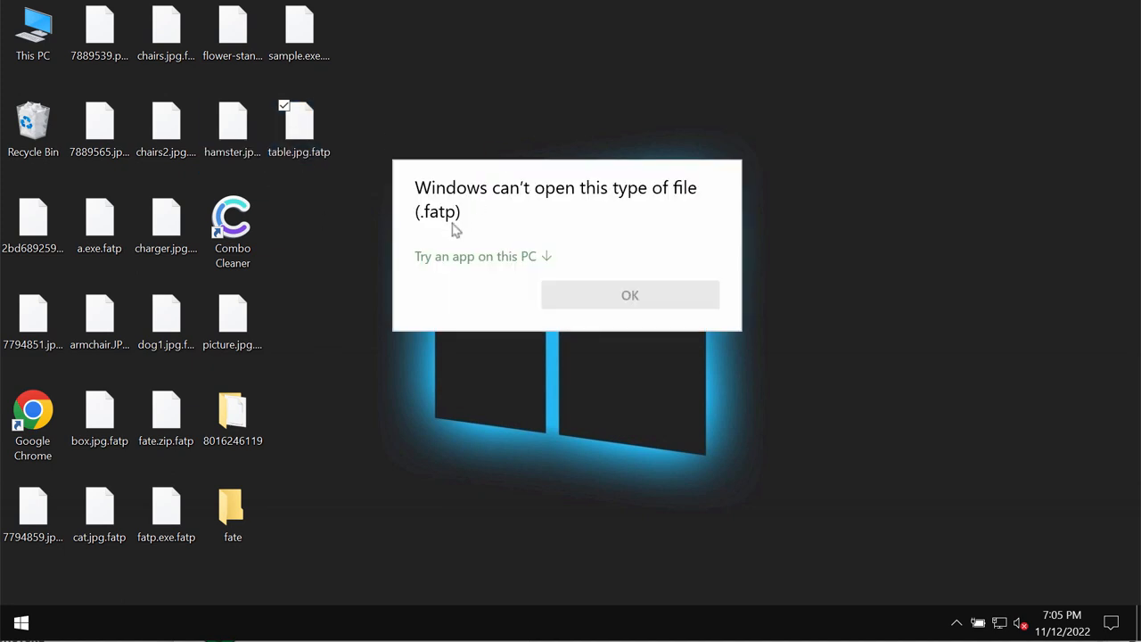
mouse_move(455, 225)
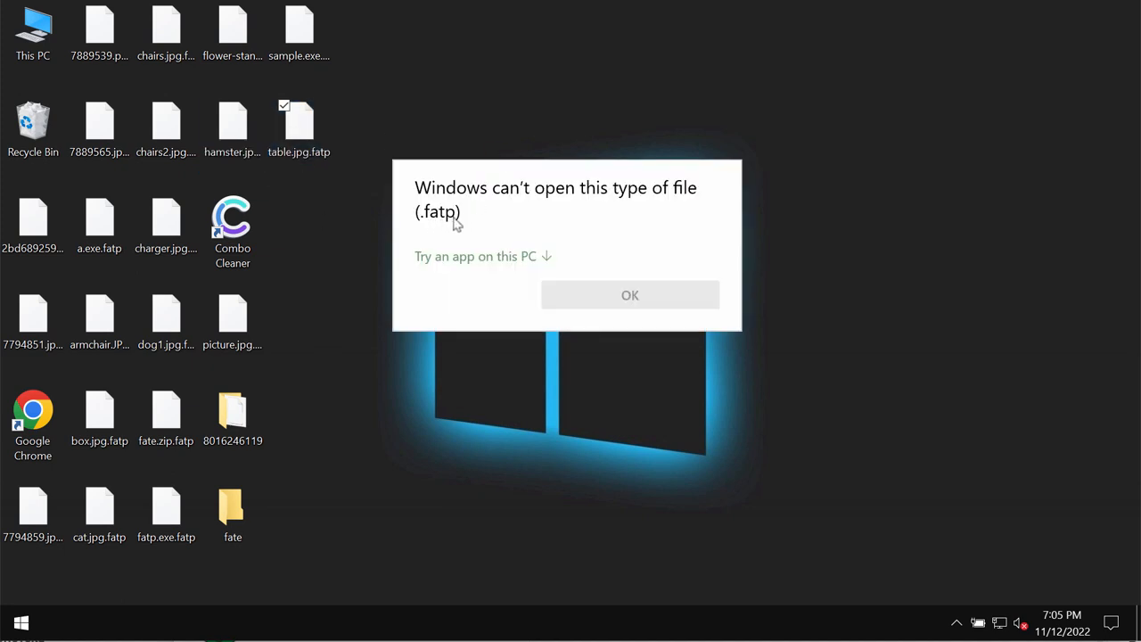
left_click(630, 296)
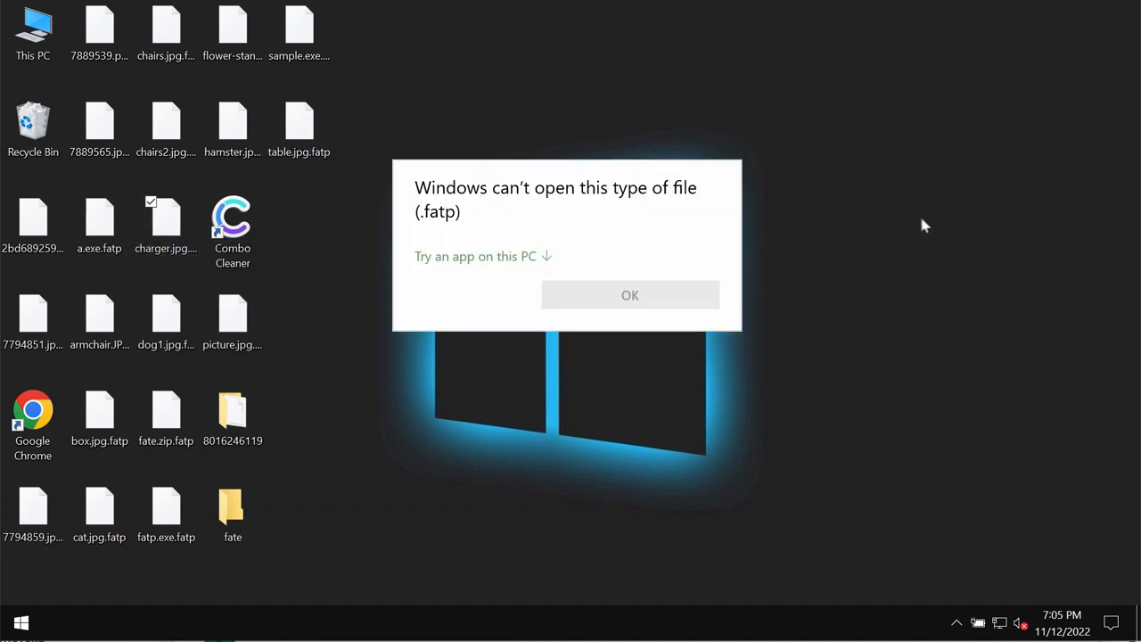
mouse_move(630, 296)
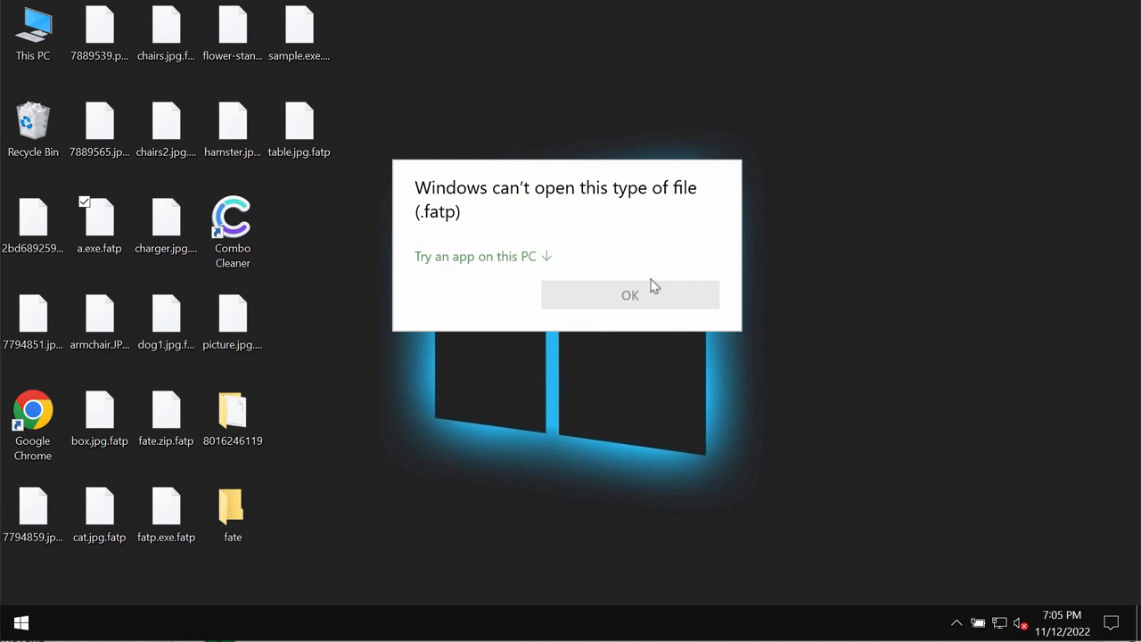
left_click(629, 296)
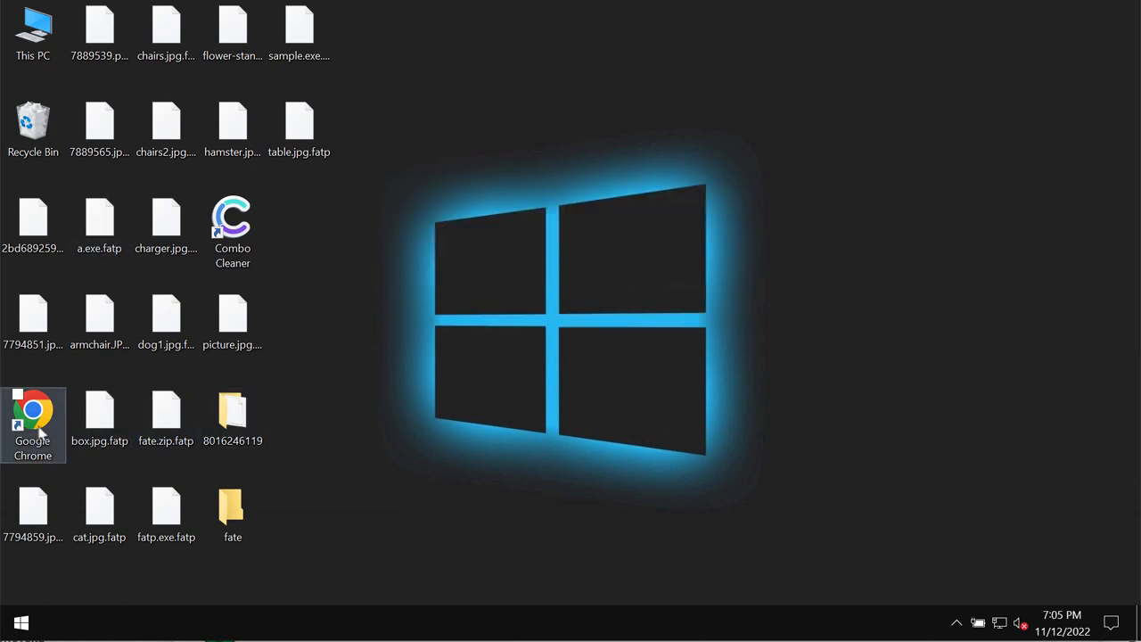
mouse_move(36, 410)
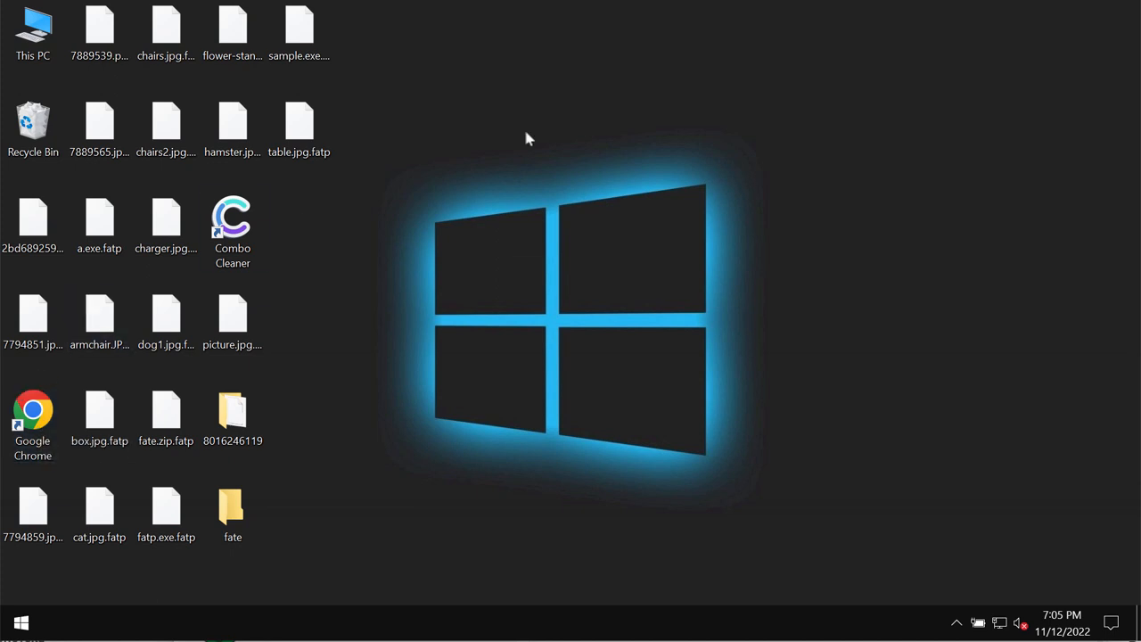
mouse_move(642, 303)
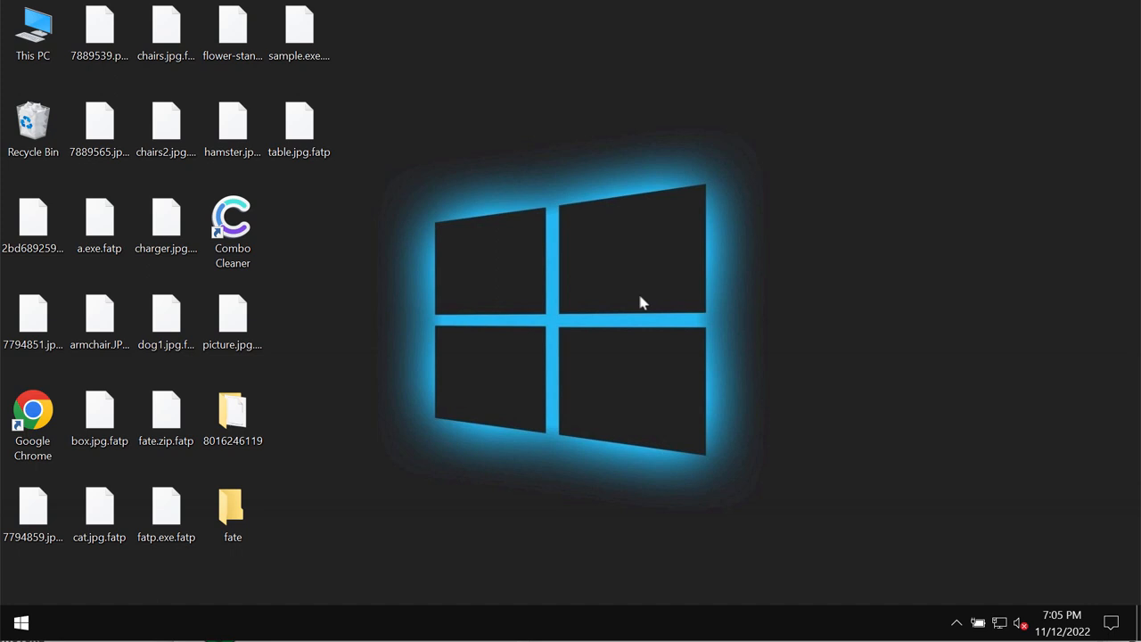
mouse_move(564, 307)
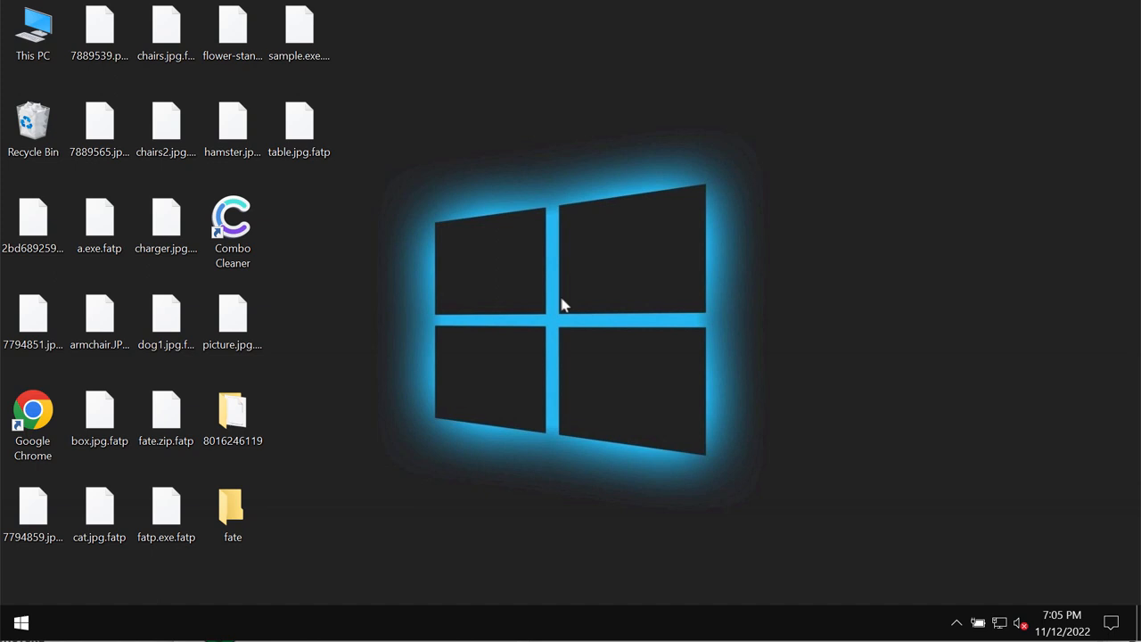
left_click(33, 408)
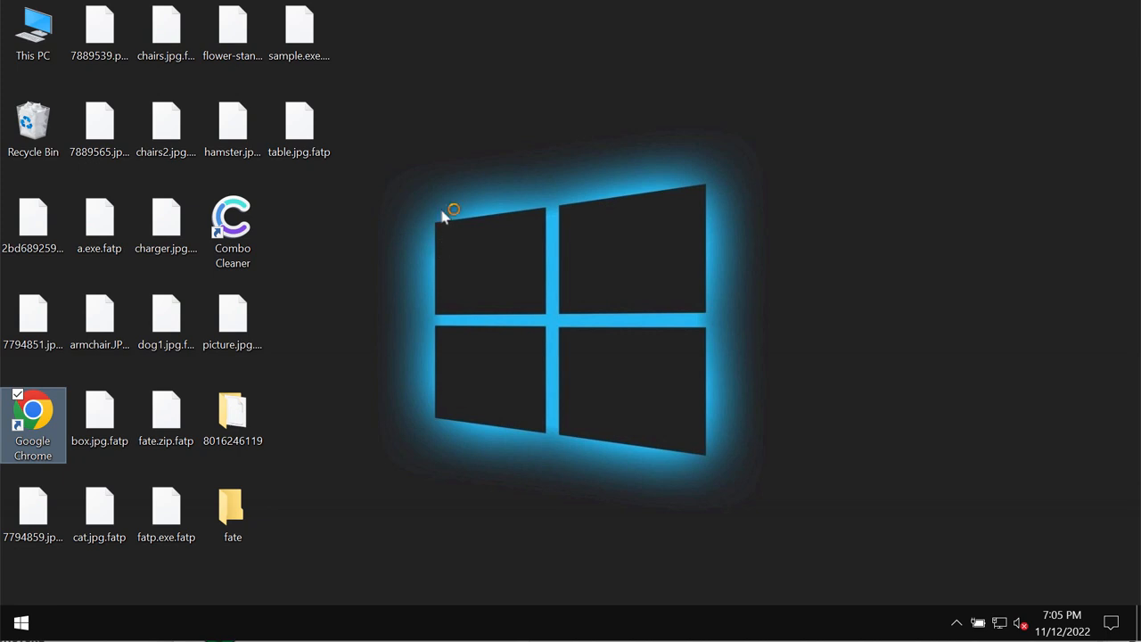
mouse_move(564, 126)
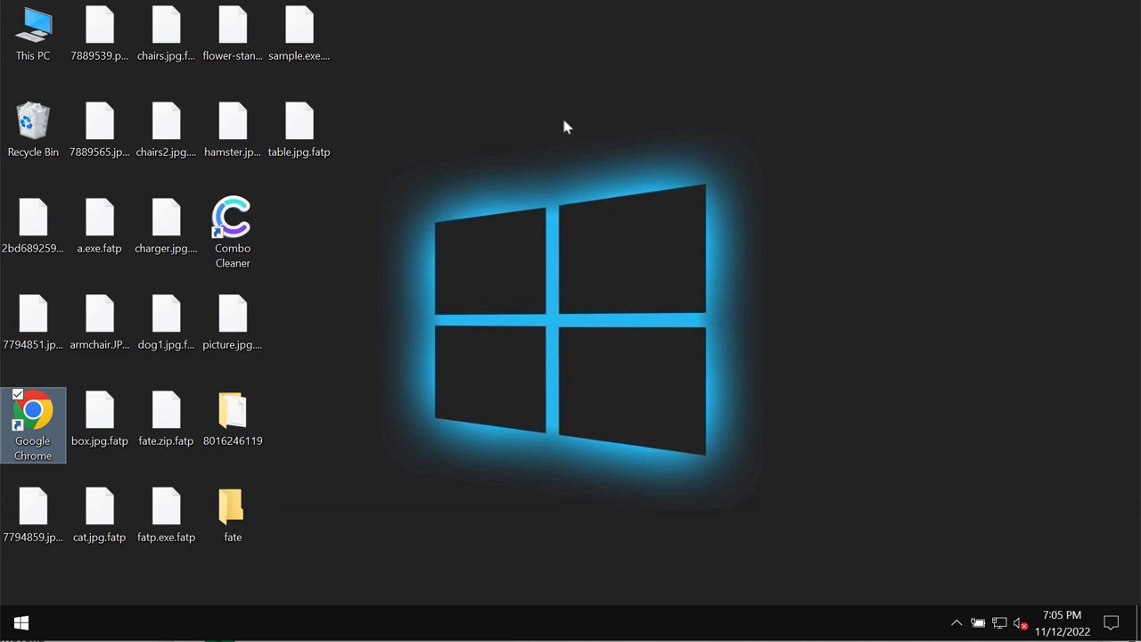
double_click(32, 410)
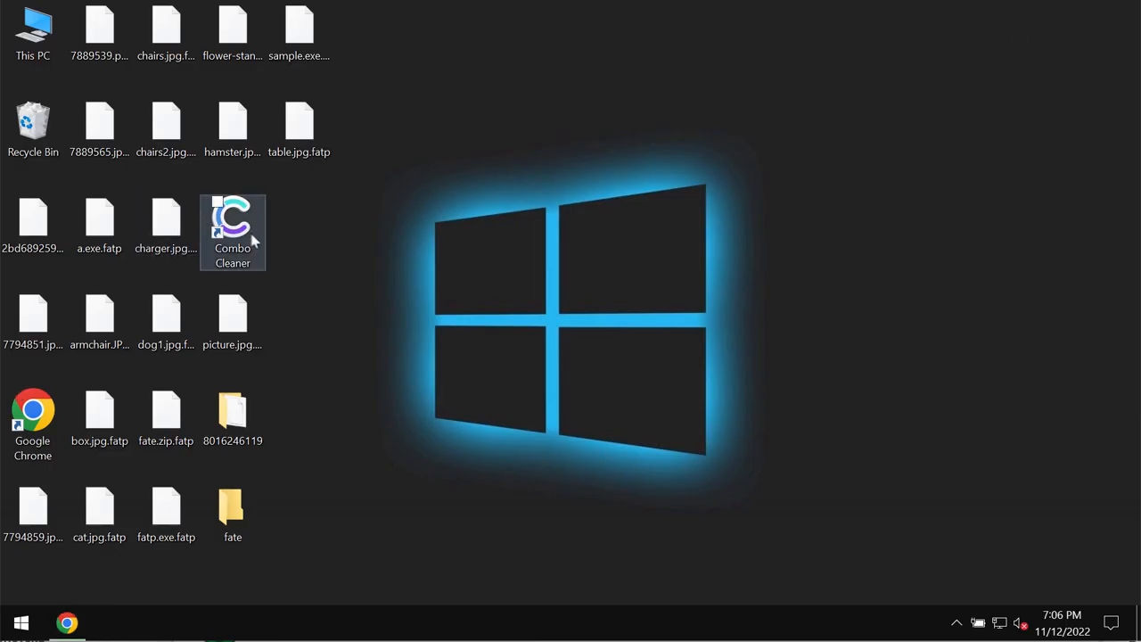
Step: Launch Combo Cleaner from its desktop shortcut and start a Quick Scan for malware
left_click(232, 228)
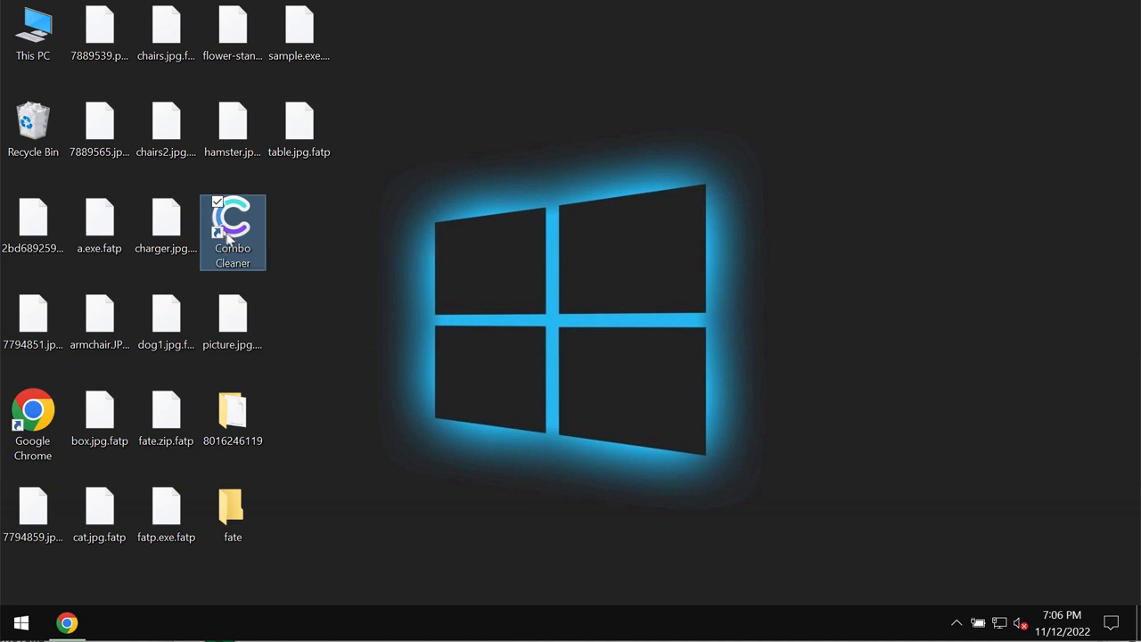
double_click(232, 228)
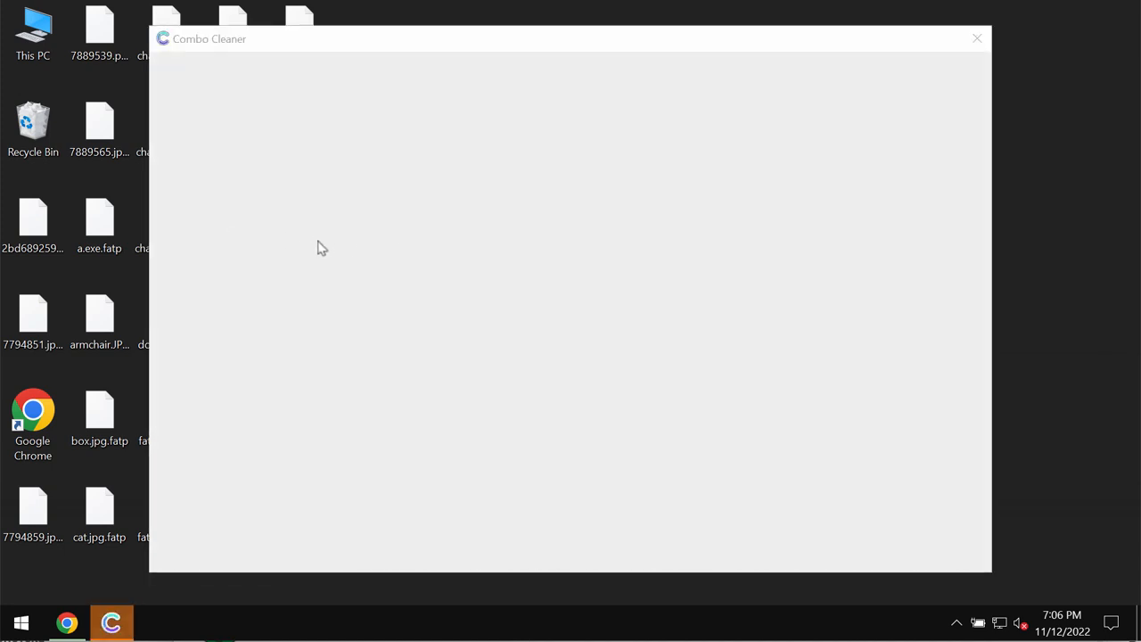
mouse_move(307, 236)
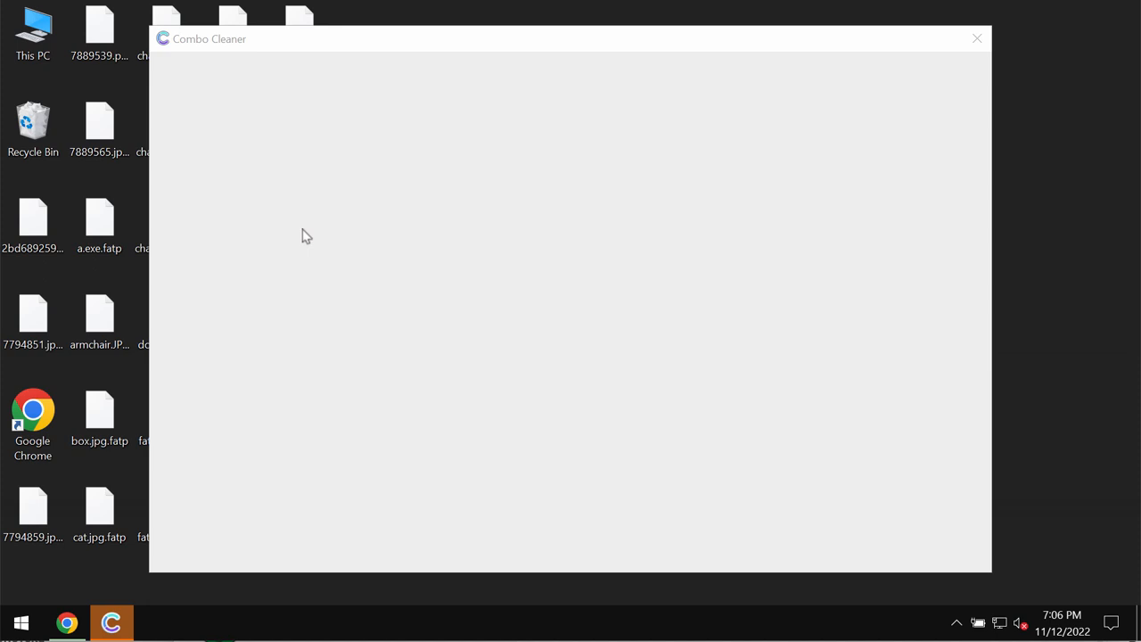
mouse_move(373, 256)
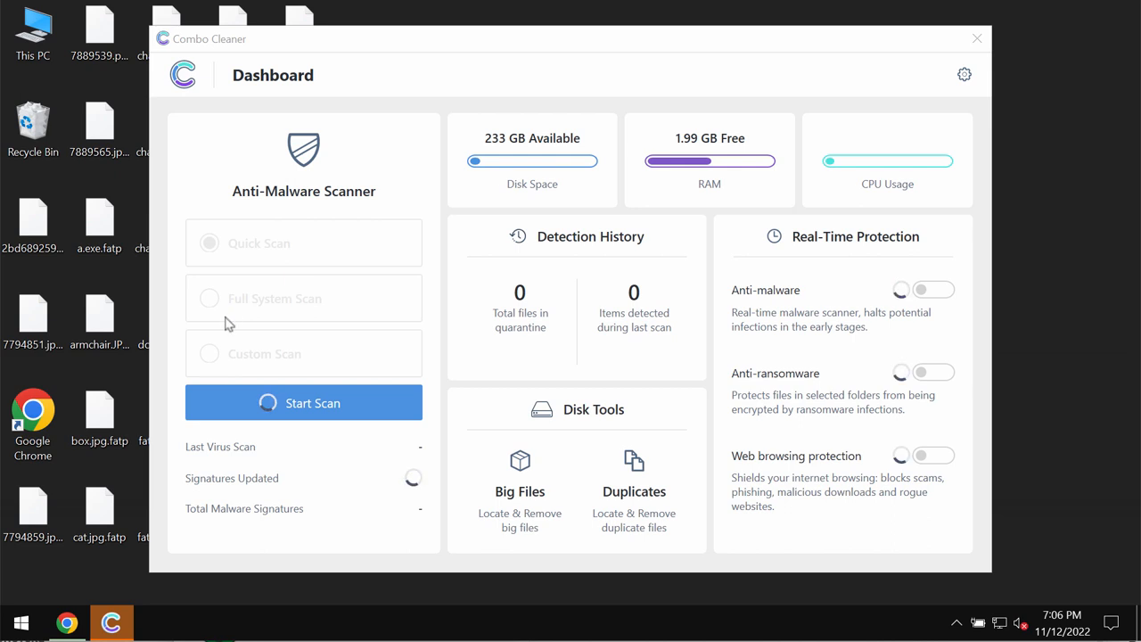
mouse_move(257, 321)
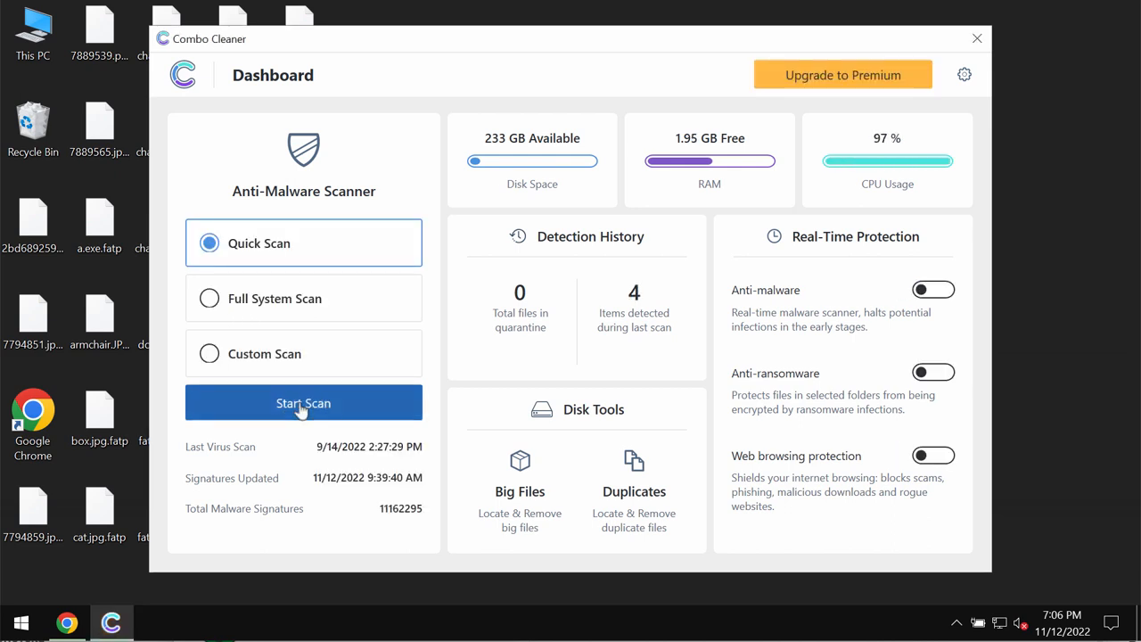
left_click(303, 403)
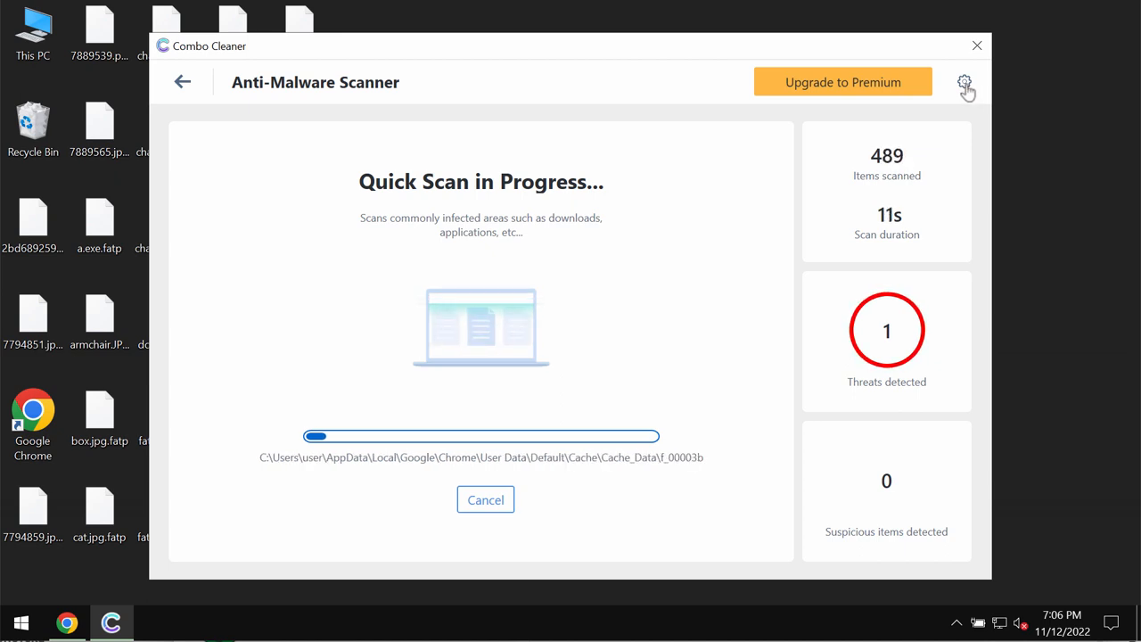
Step: Review the Anti-Ransomware settings, showing no protected folders or trusted programs
left_click(963, 82)
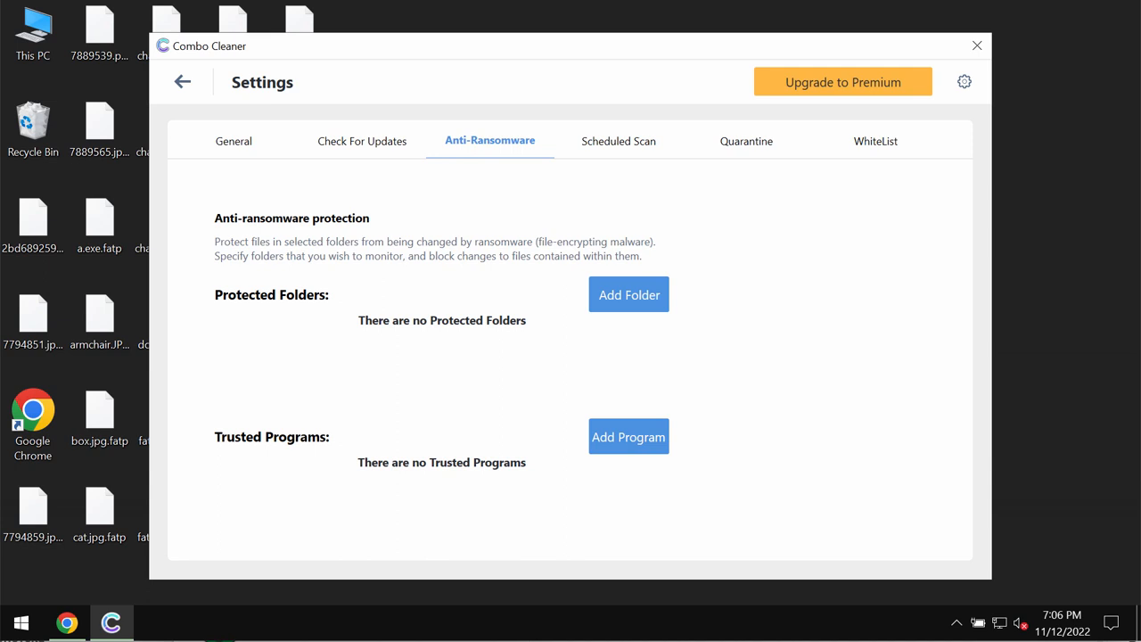
mouse_move(614, 298)
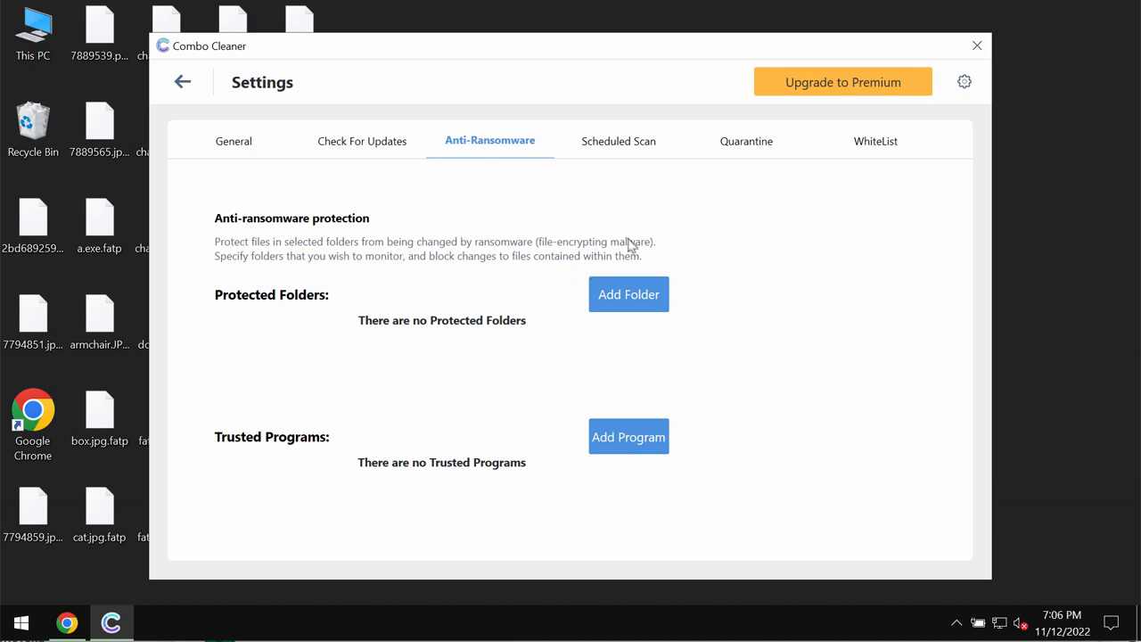
mouse_move(283, 136)
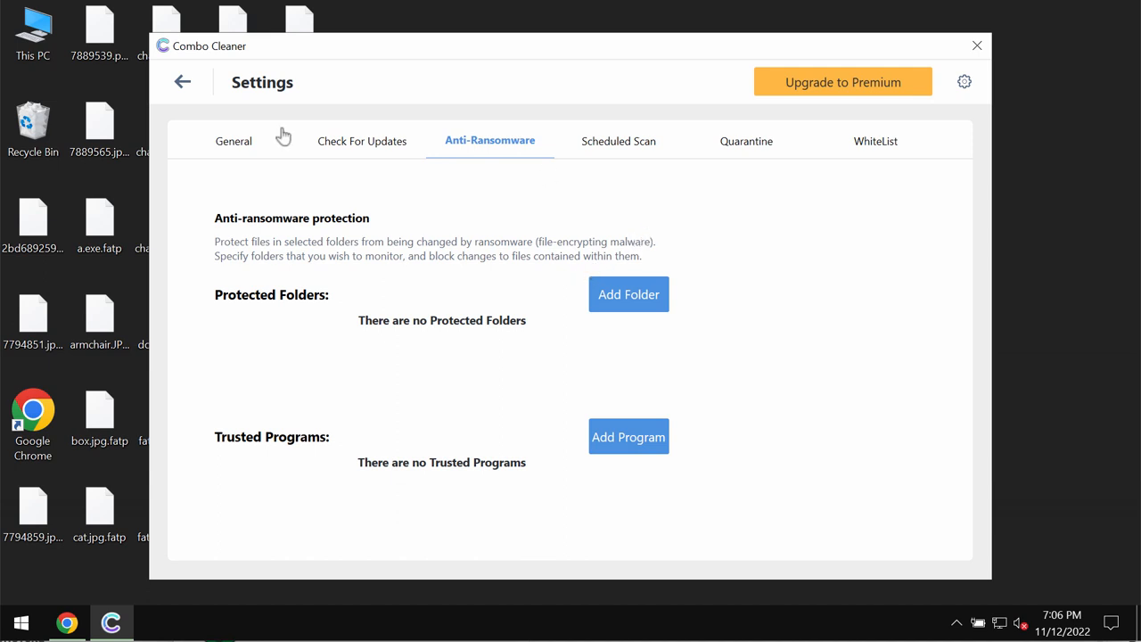
mouse_move(180, 89)
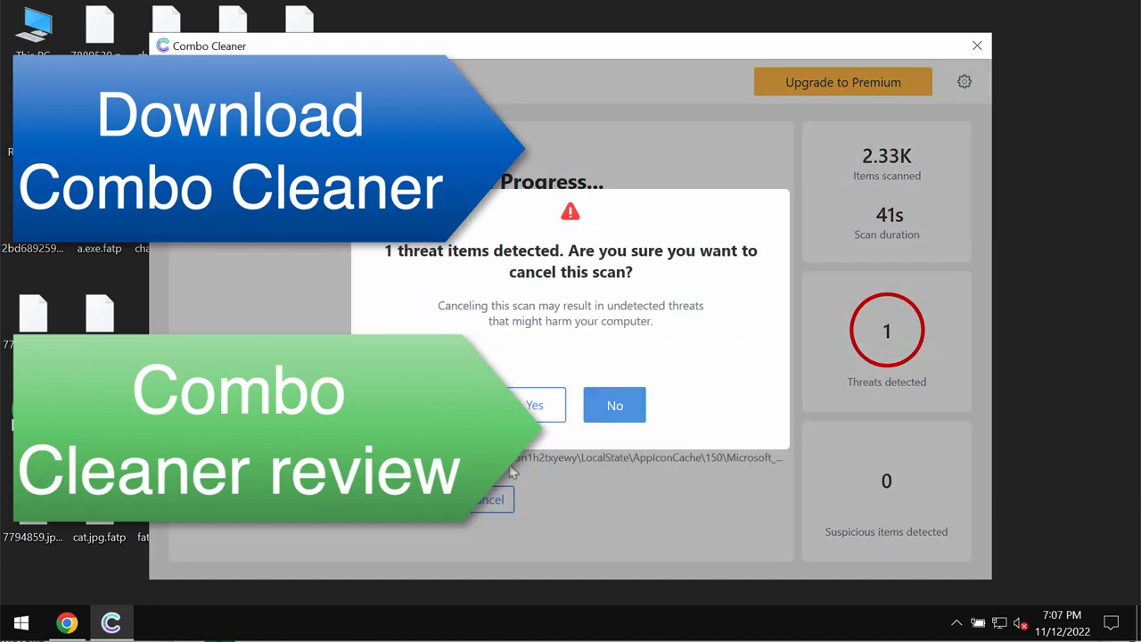
Step: Confirm the cancel-scan prompt and bring up the Upgrade to Premium offer from the results
left_click(613, 404)
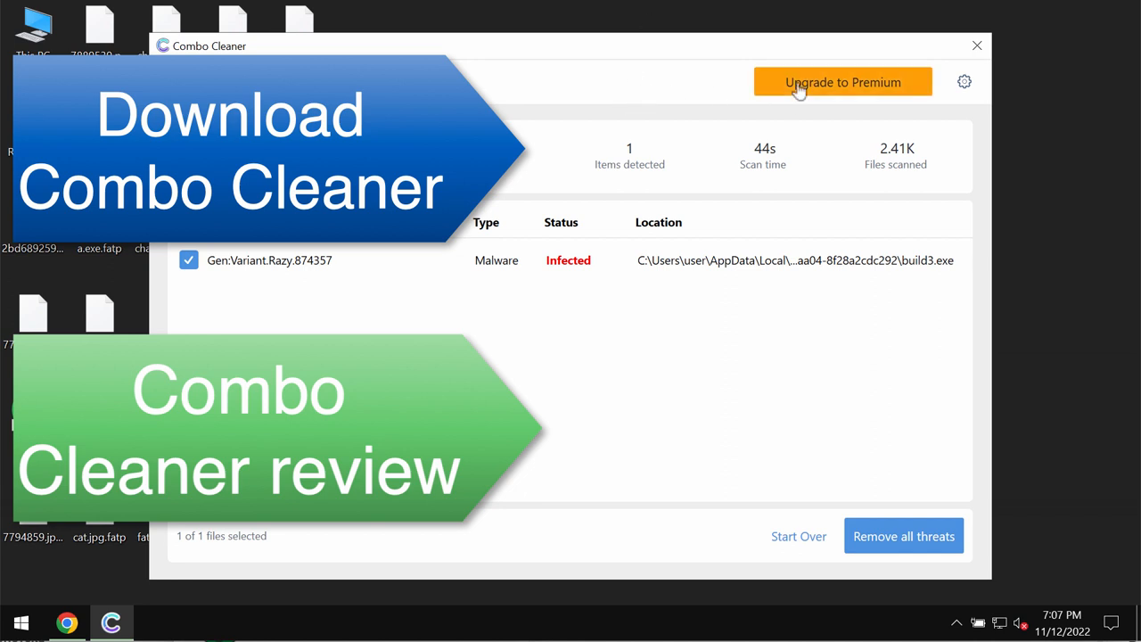
left_click(842, 82)
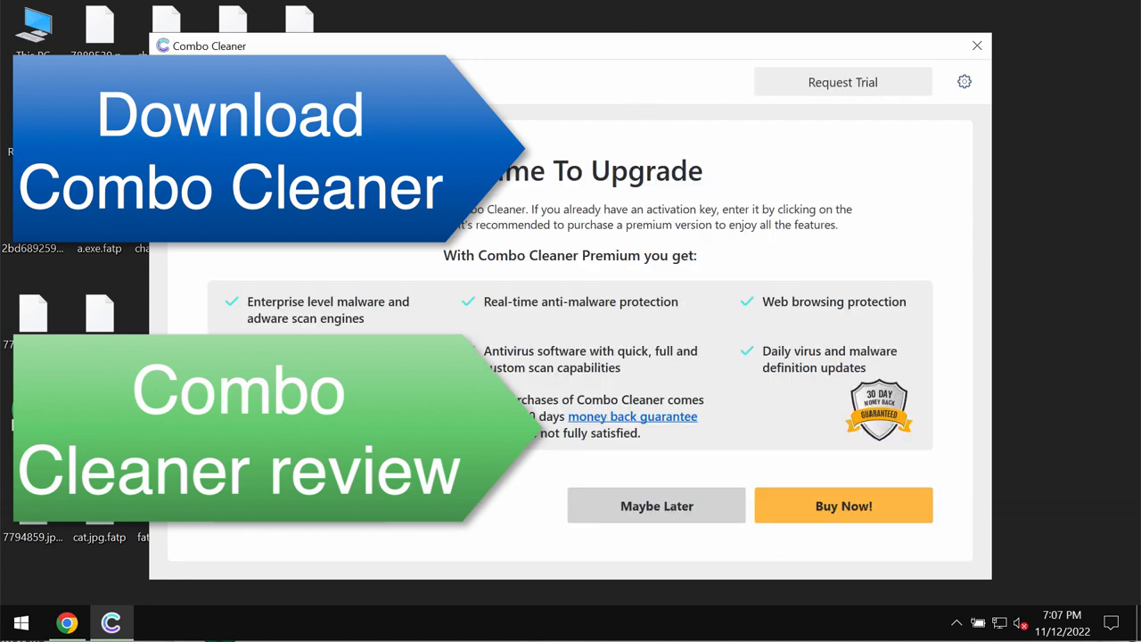